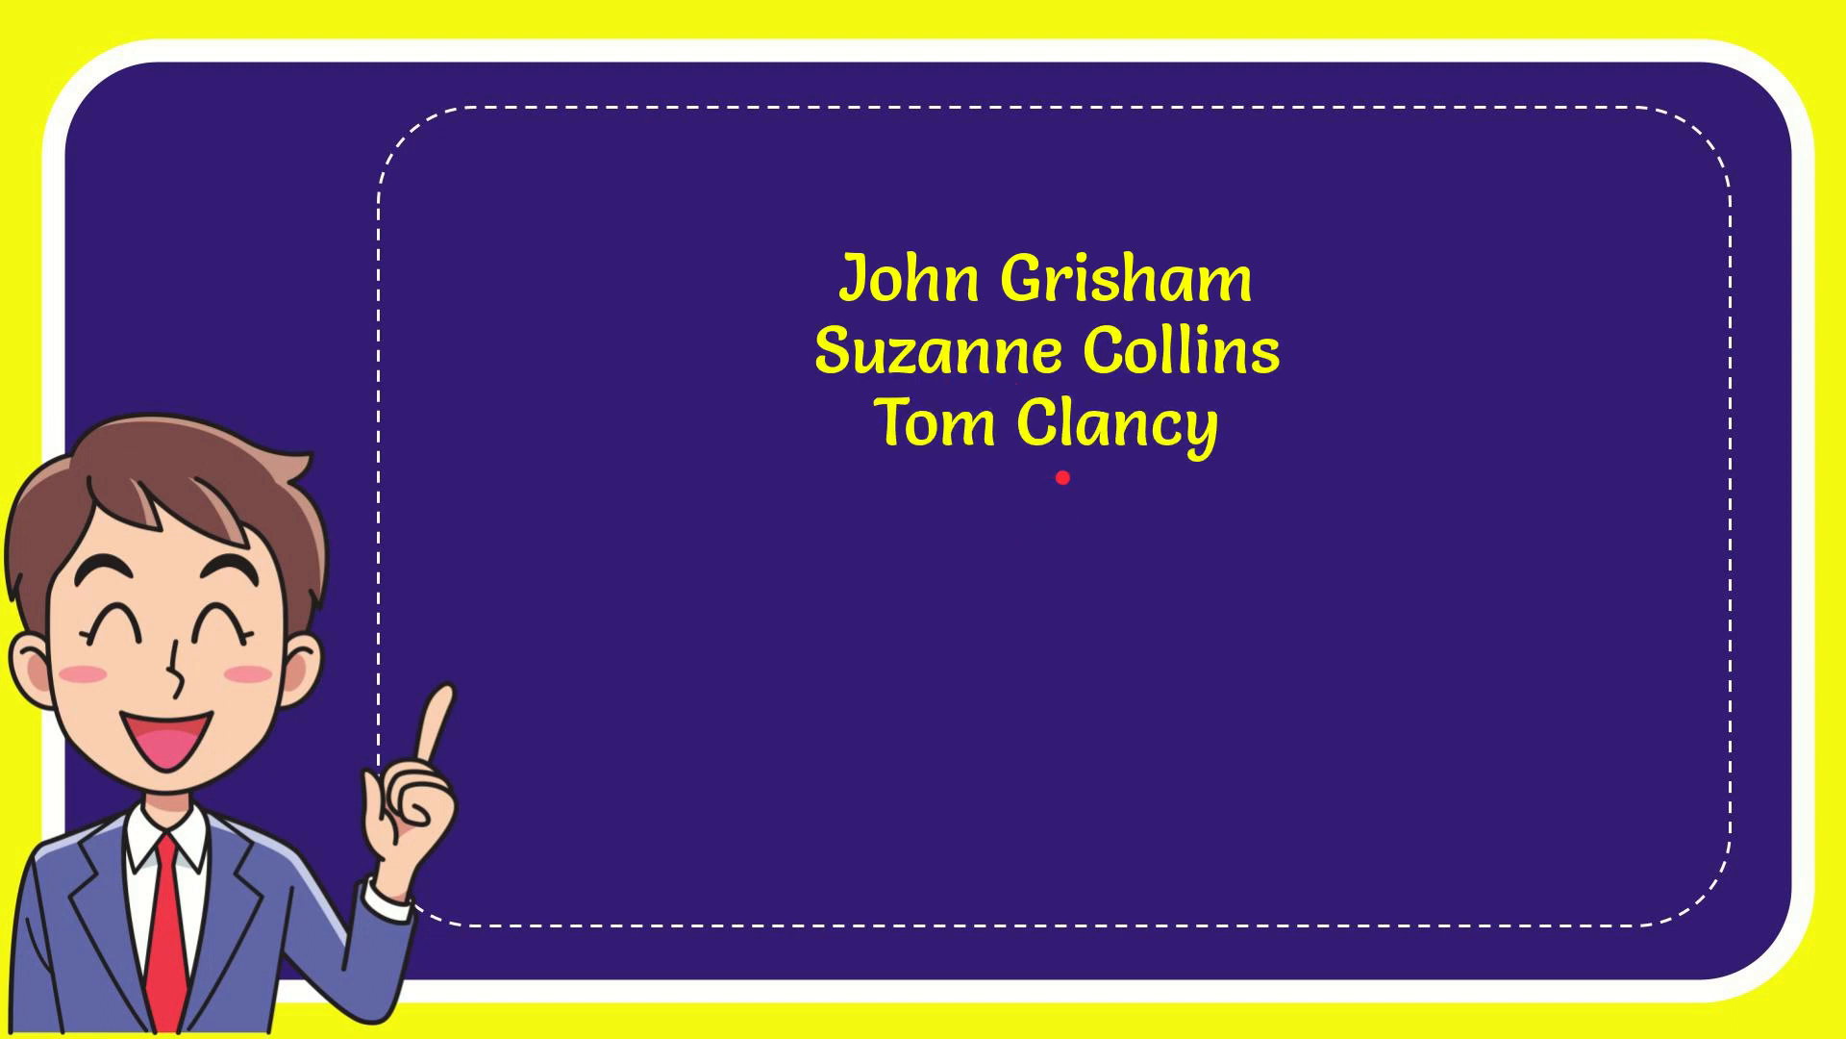
Enter the answer 'Michael Crichton' and let the video play to the like/subscribe outro.
{"action": "type", "text": "Michael Crichton"}
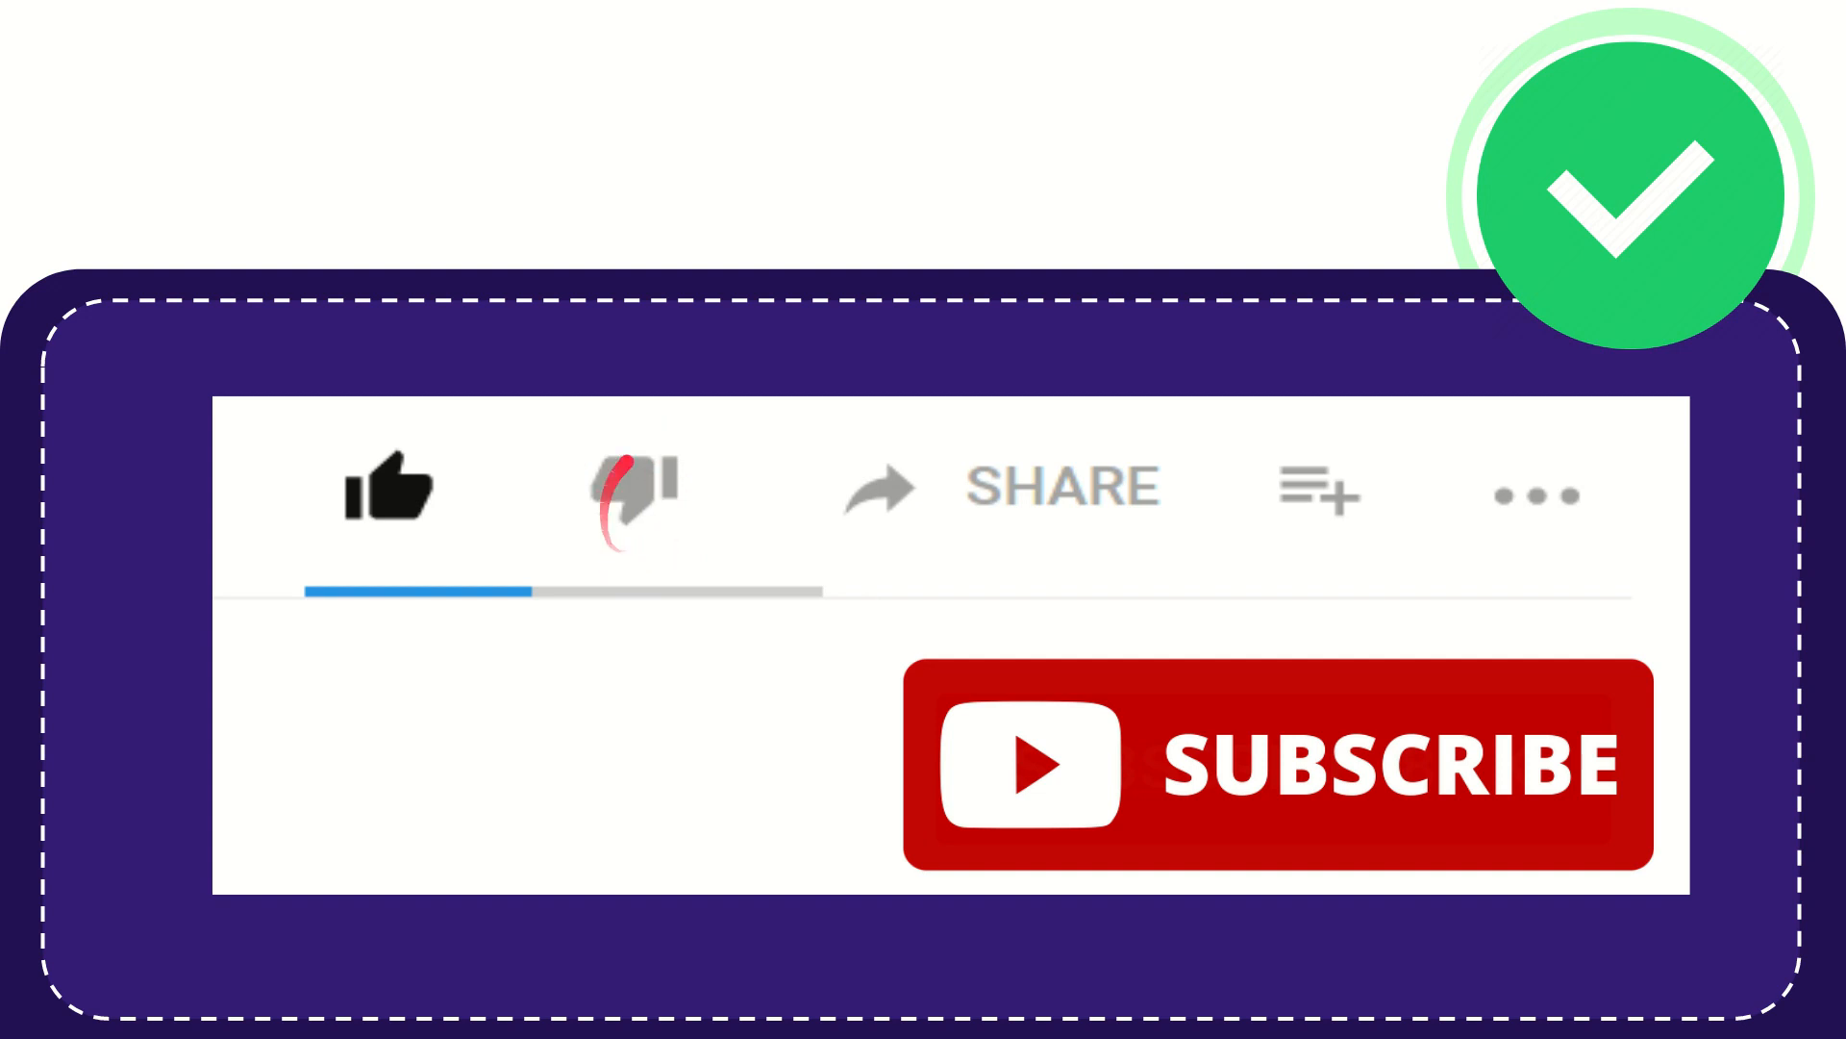
{"action": "left_click", "coordinate": [631, 489]}
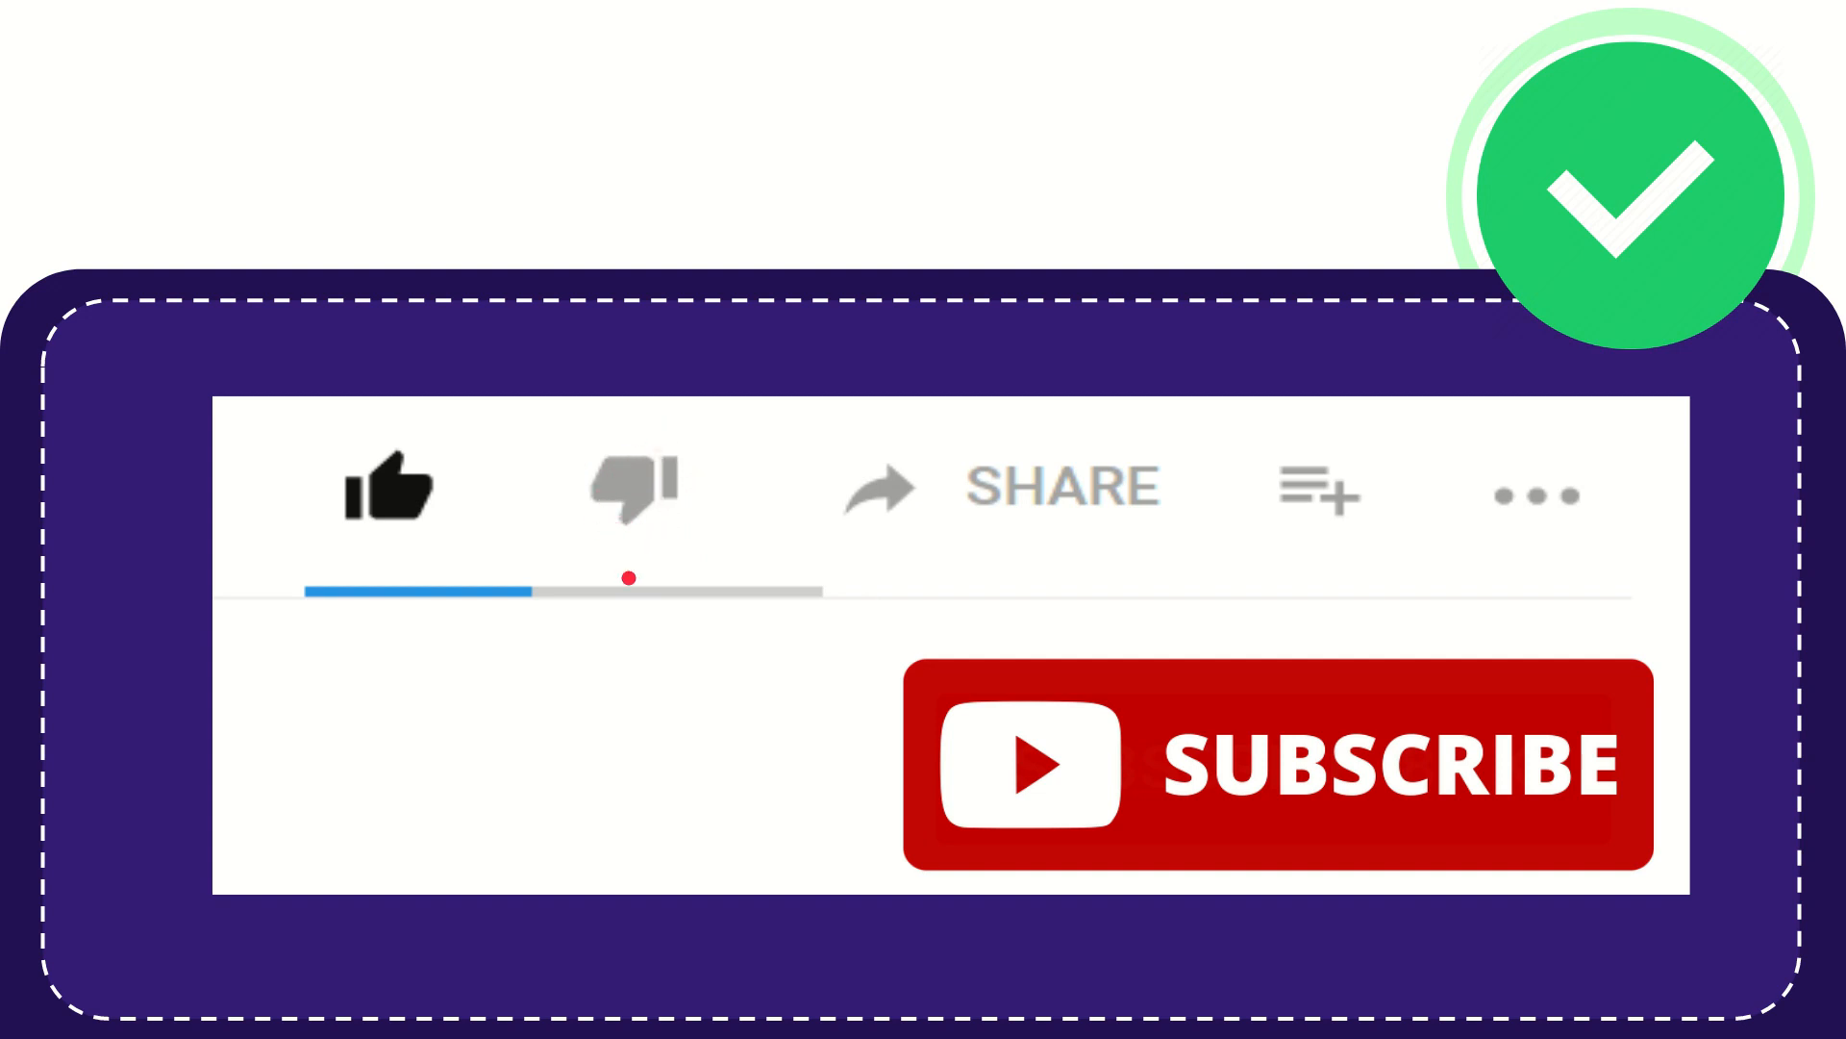